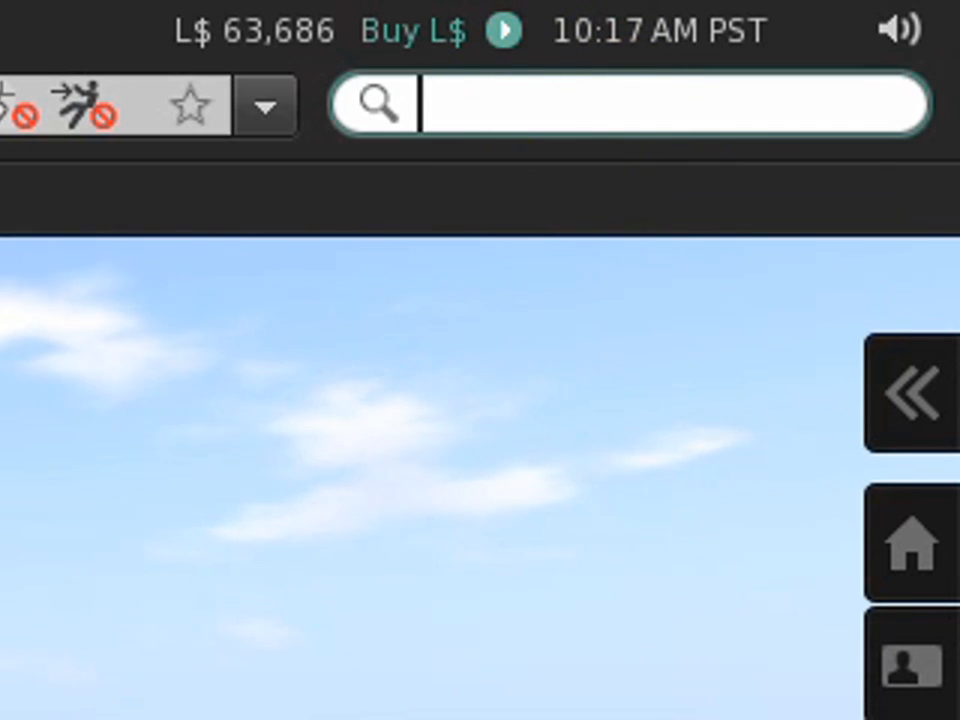
- Rerun the earlier 'jewels' search from the top search bar, listing about 3150 results
text(jewelry)
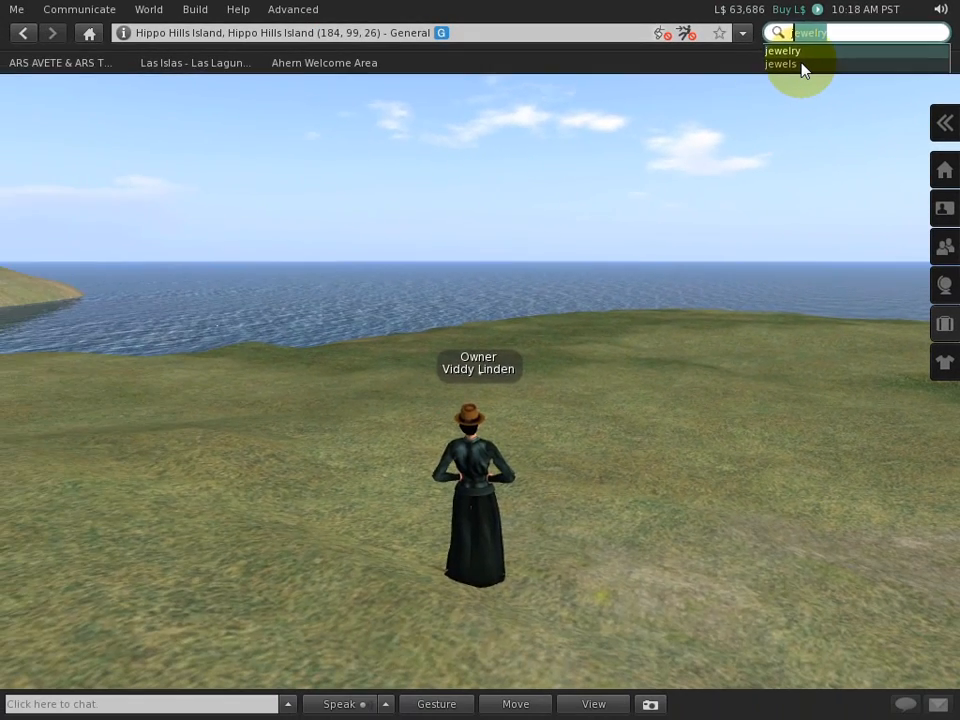
click(780, 63)
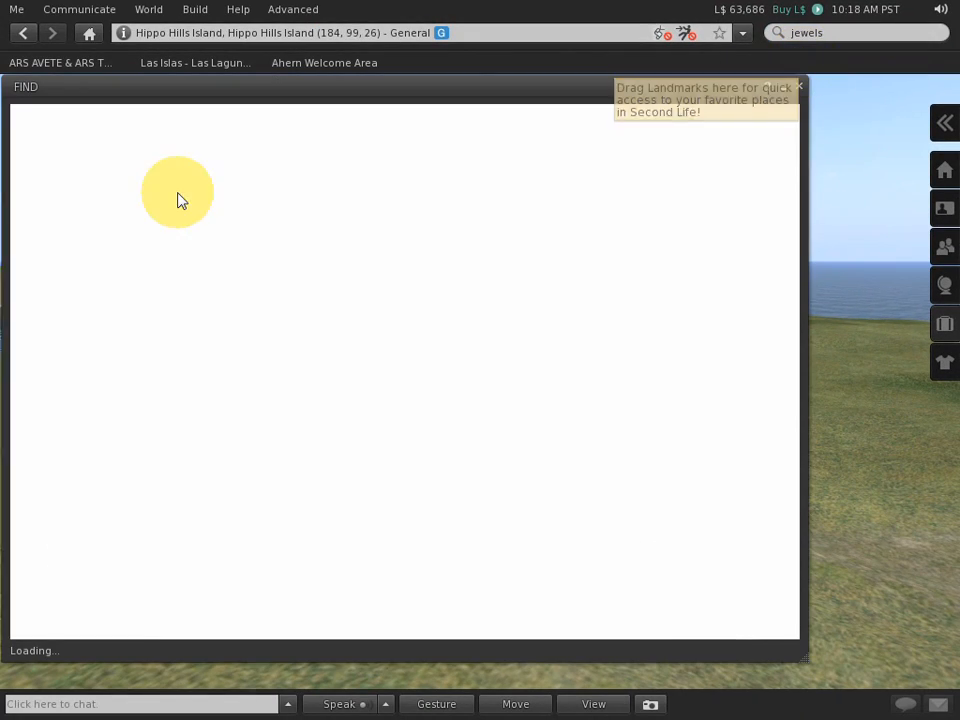
click(554, 168)
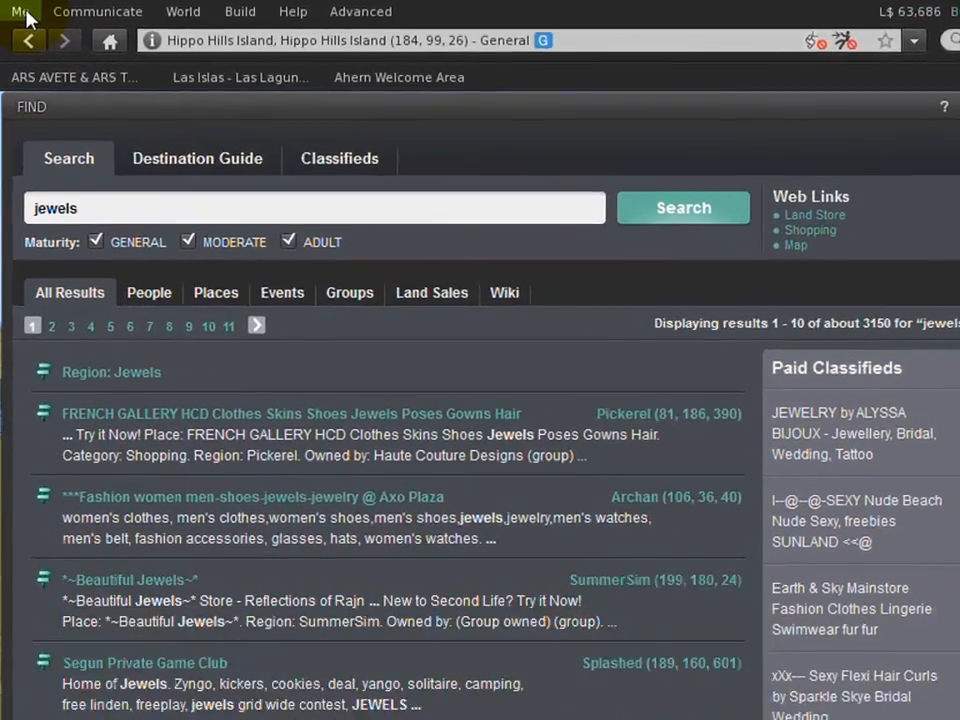
- Clear travel, web and search history in Me > Preferences > Privacy, confirming with OK
click(12, 11)
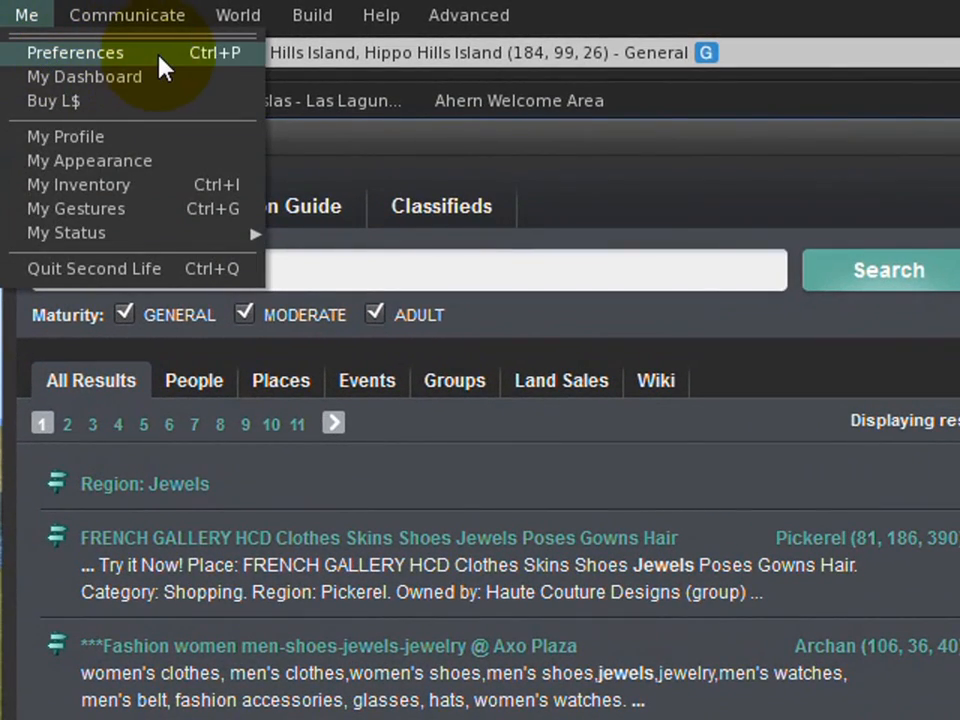
click(75, 53)
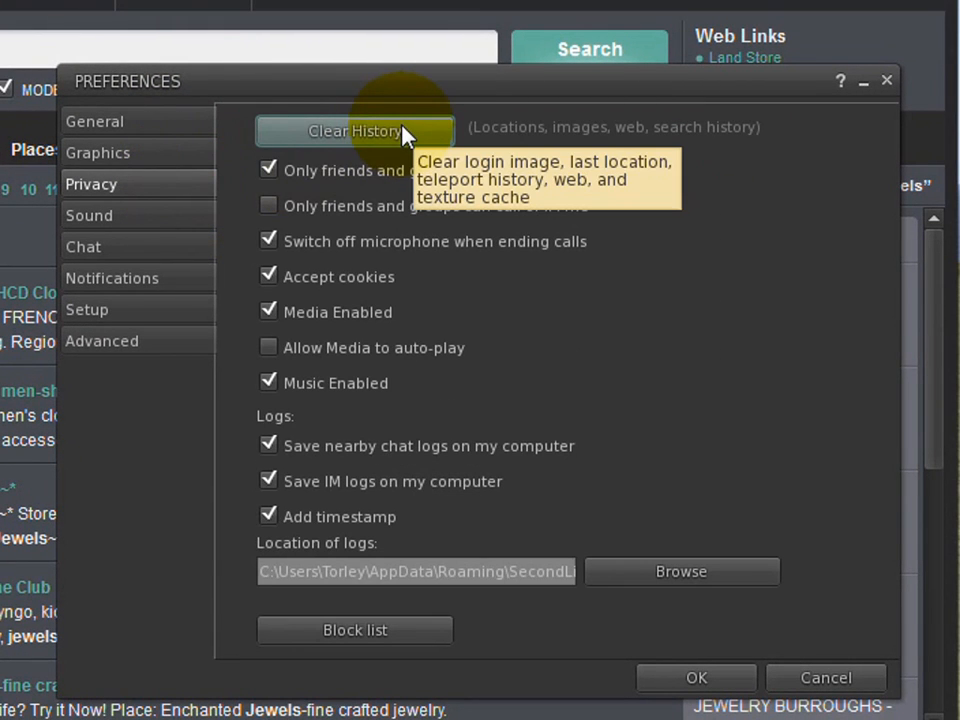
click(354, 131)
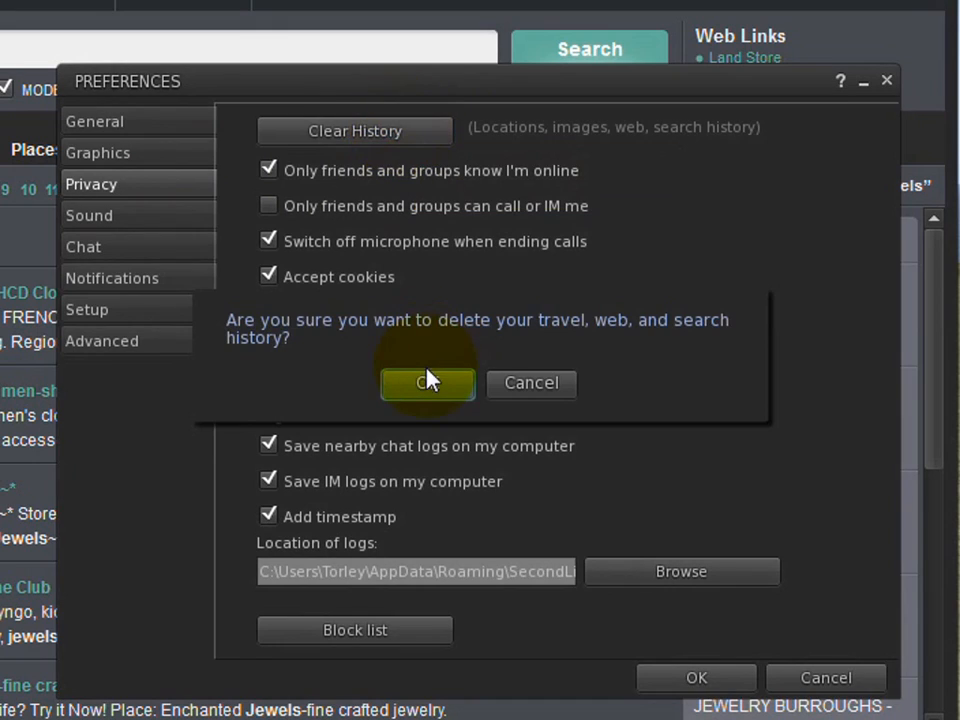
click(427, 383)
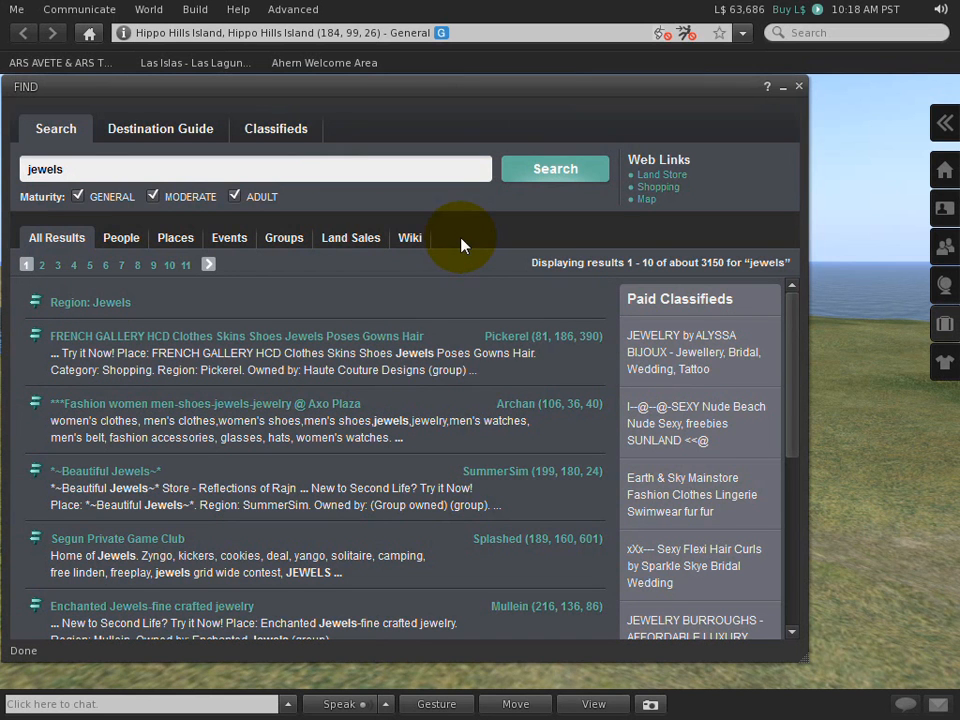
mouse_move(788, 85)
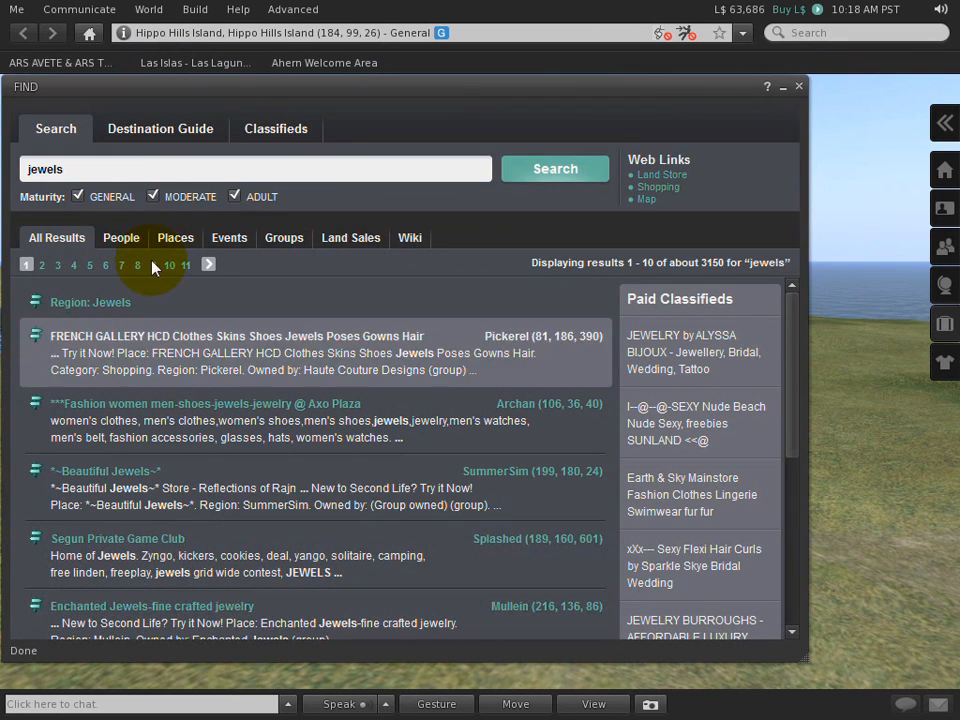
mouse_move(153, 255)
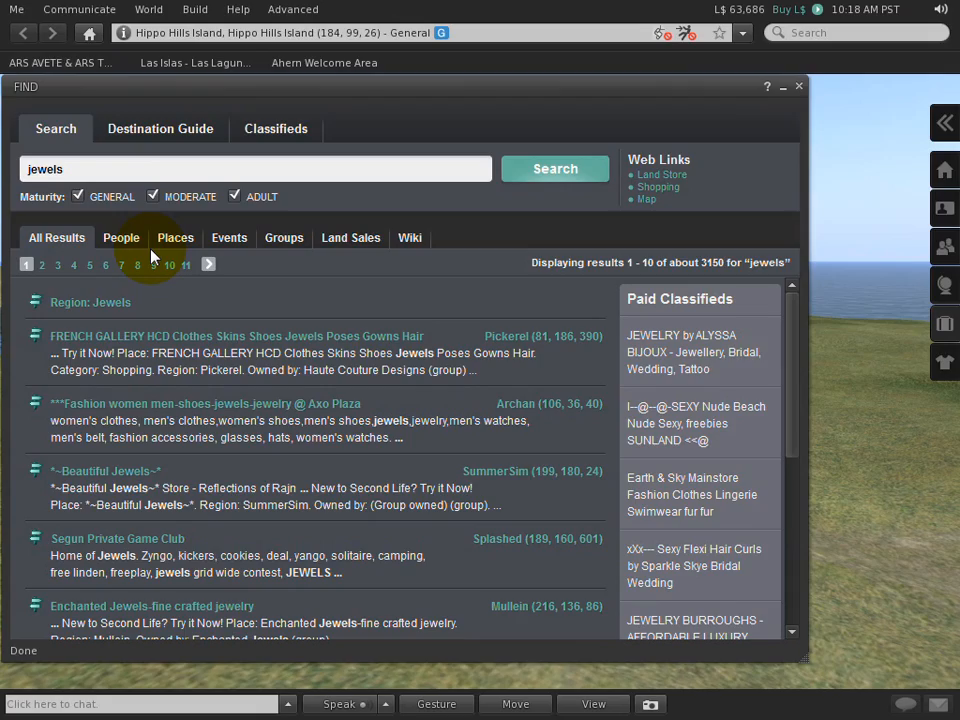
- Show the Destination Guide's featured places across all categories in the Find window
click(160, 128)
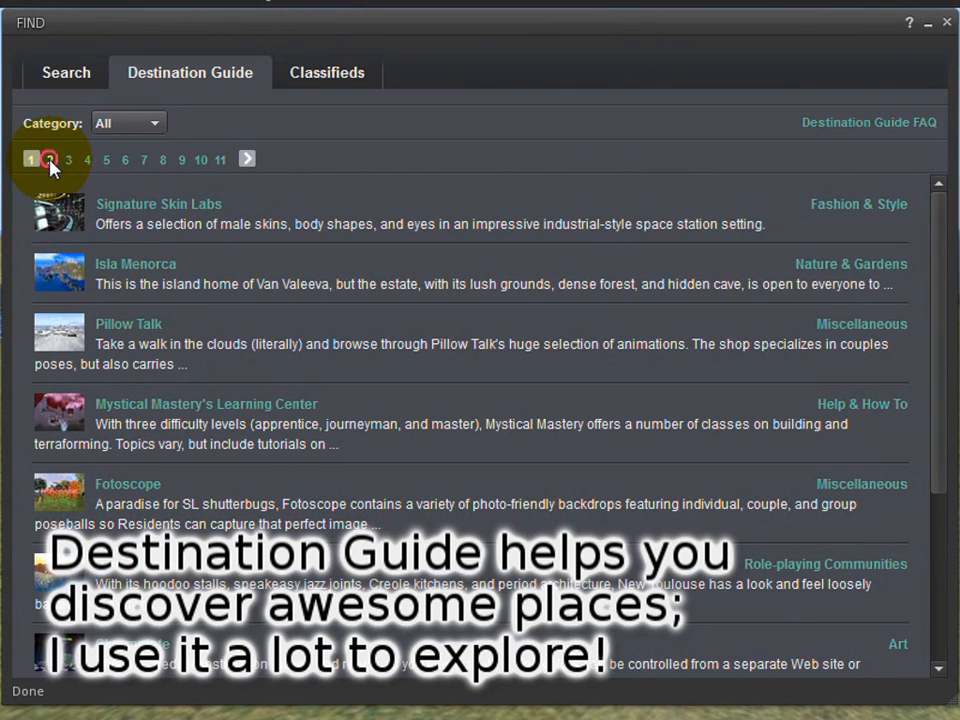
- Browse Destination Guide page 2, expand Deviant Kitties' details, then go to Classifieds
click(130, 122)
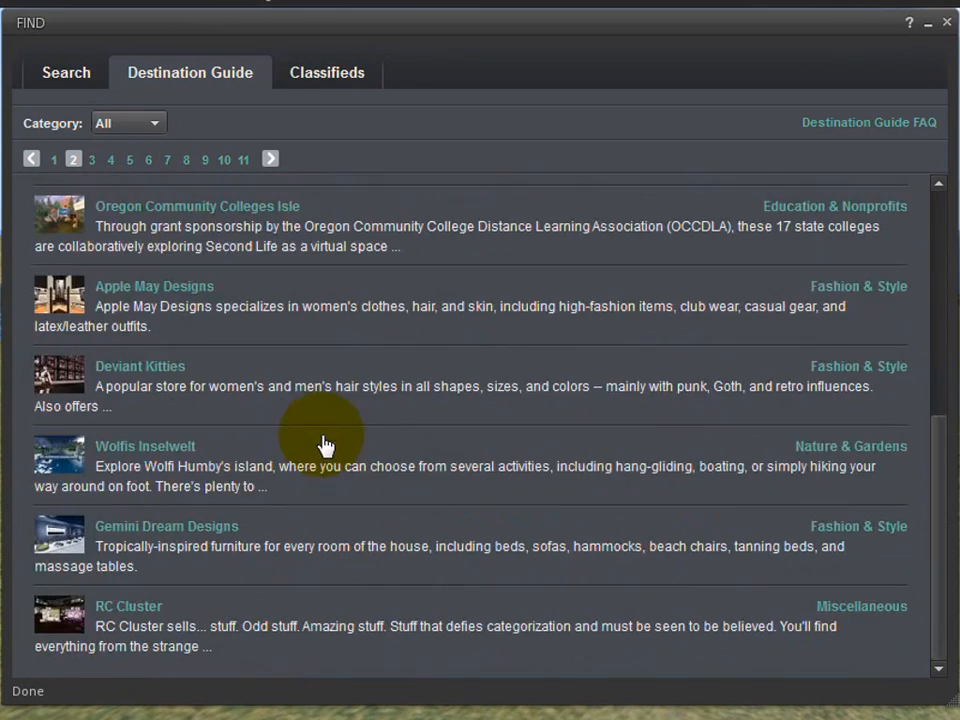
click(140, 366)
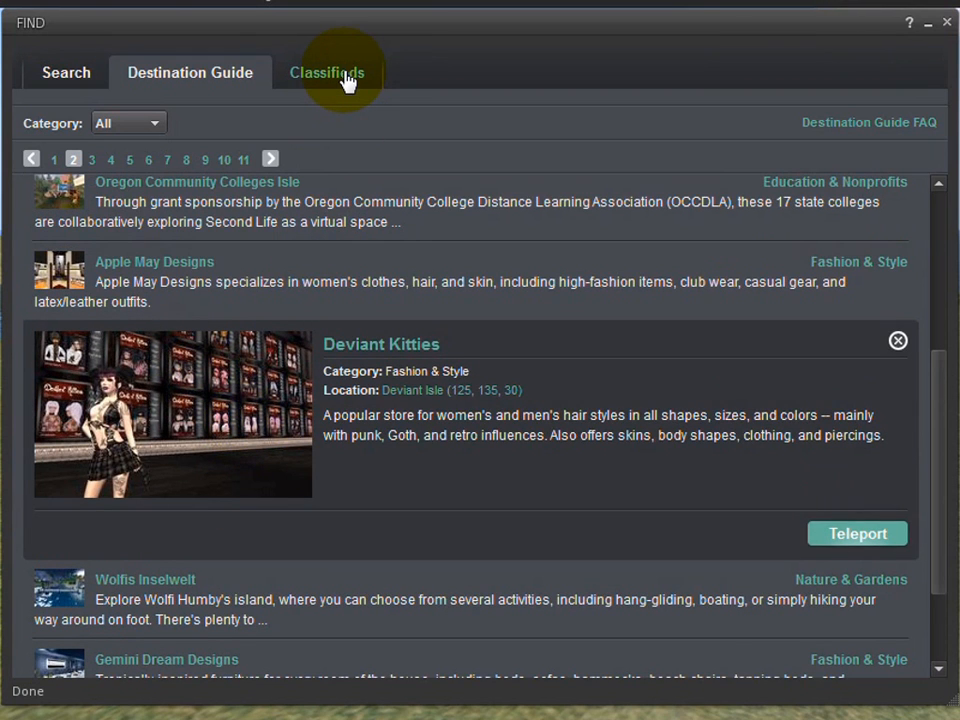
click(327, 72)
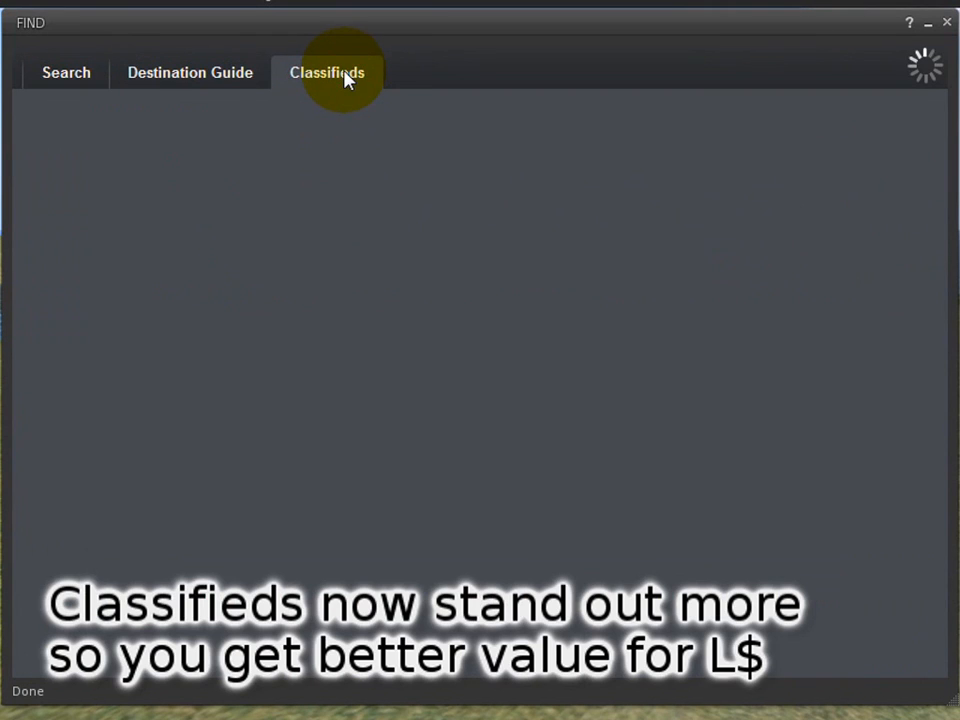
- Scroll the Classifieds listings and expand the Abranimations ad's details
click(327, 72)
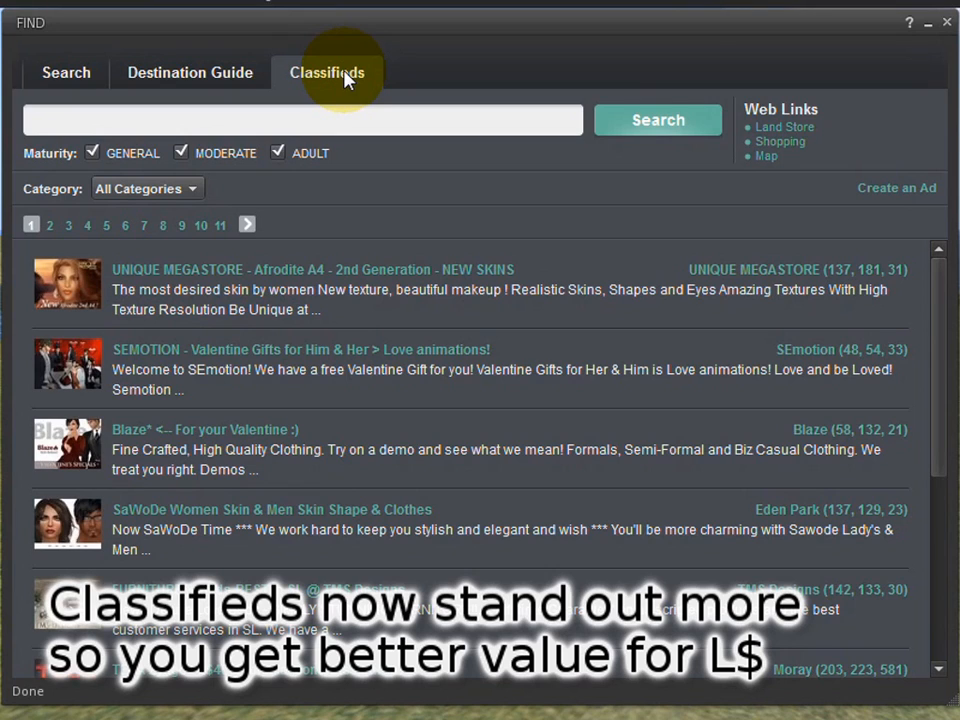
scroll(down, 3)
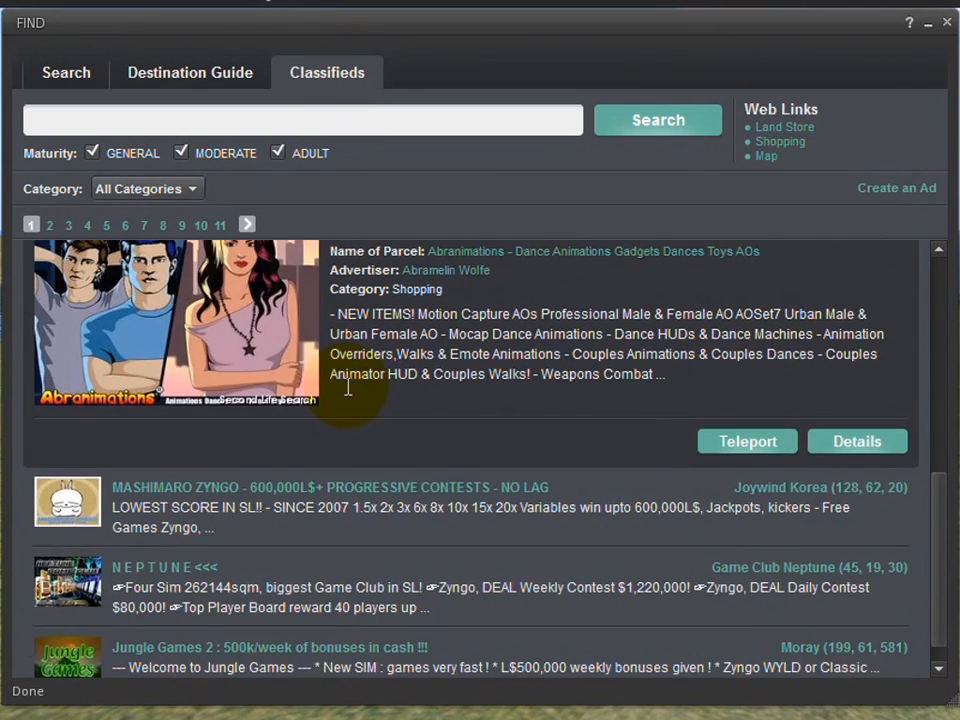
click(175, 320)
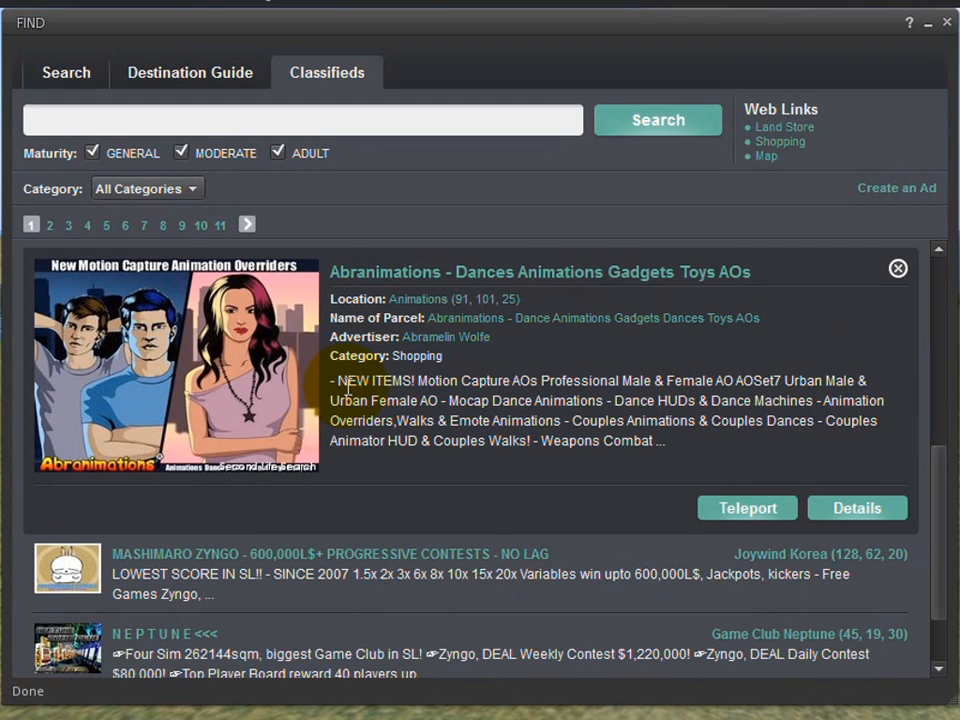
- Revisit the Destination Guide and the jewels search results, then return to Classifieds
click(189, 72)
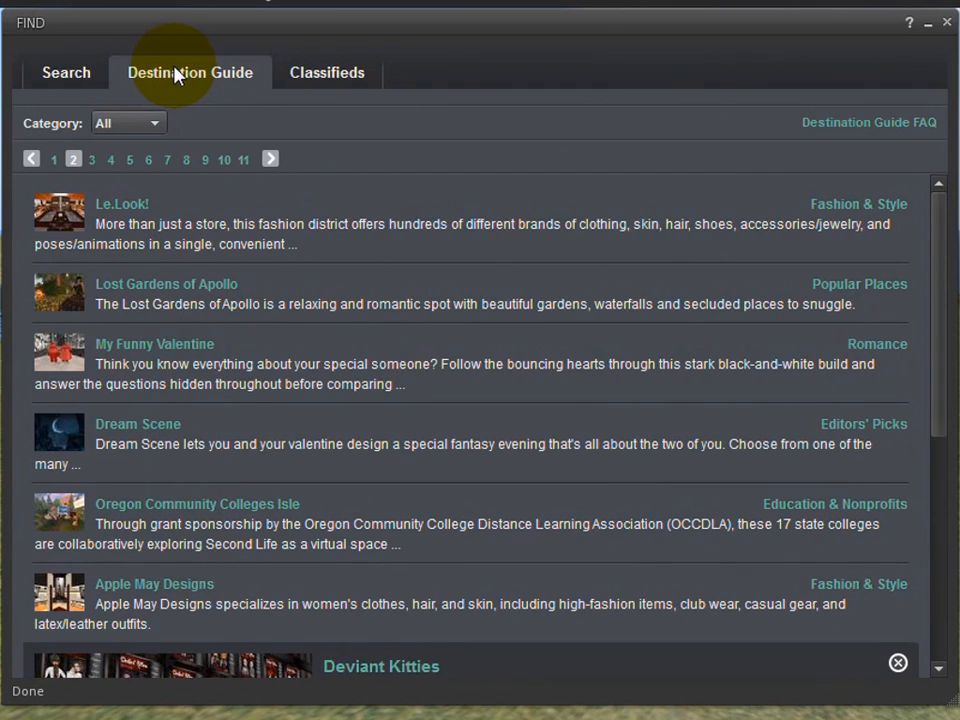
click(66, 72)
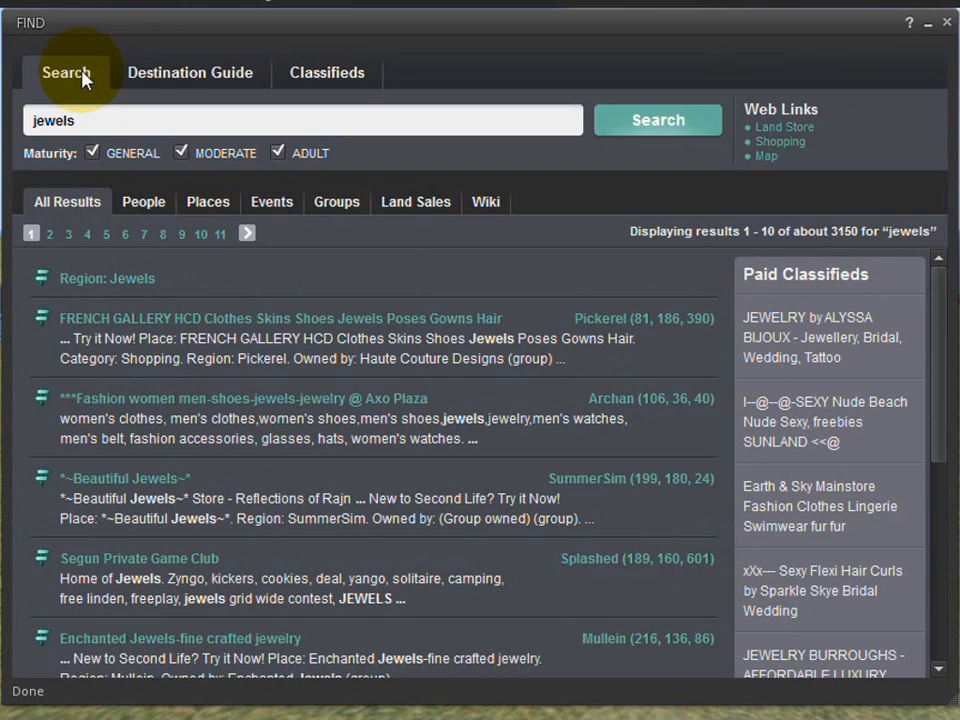
click(326, 72)
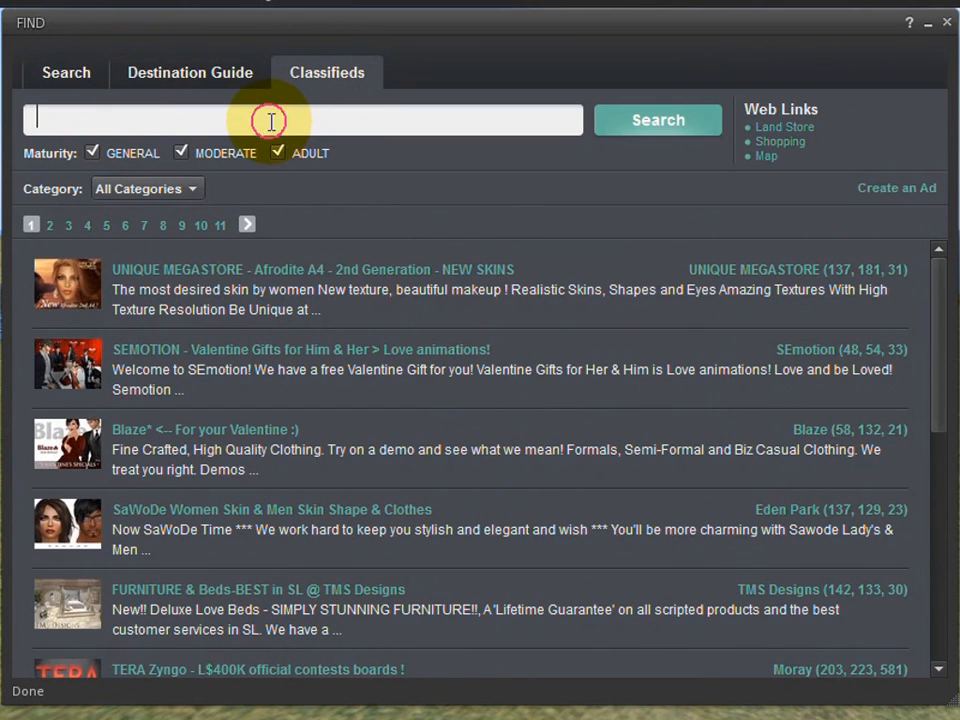
- Search Classifieds for 'jewel' and scroll through the matching jewelry ads
text(jewelry)
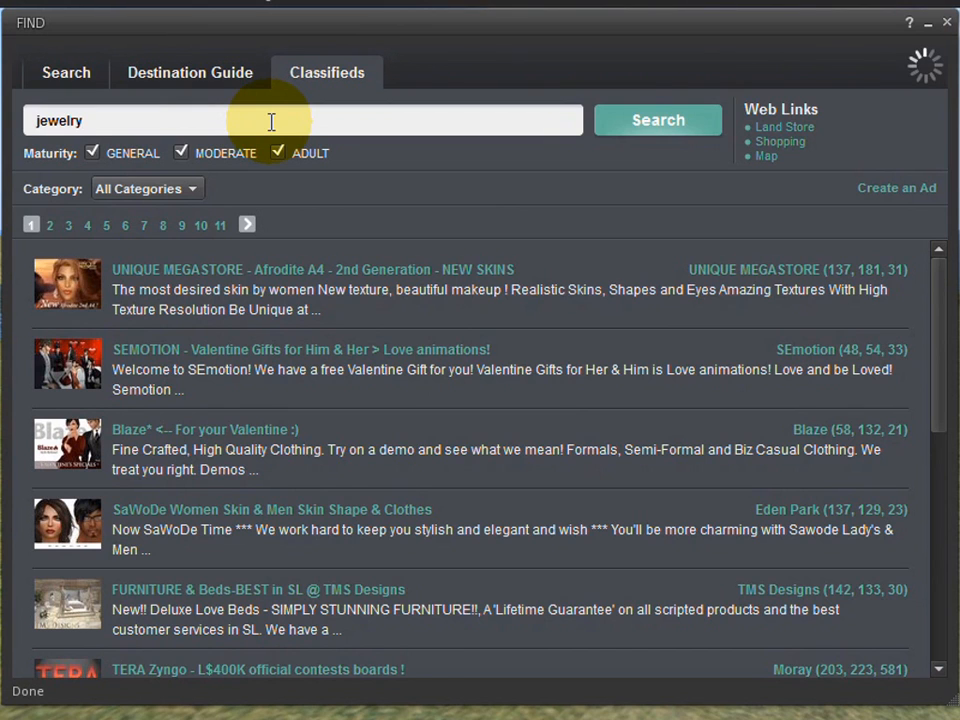
scroll(down, 3)
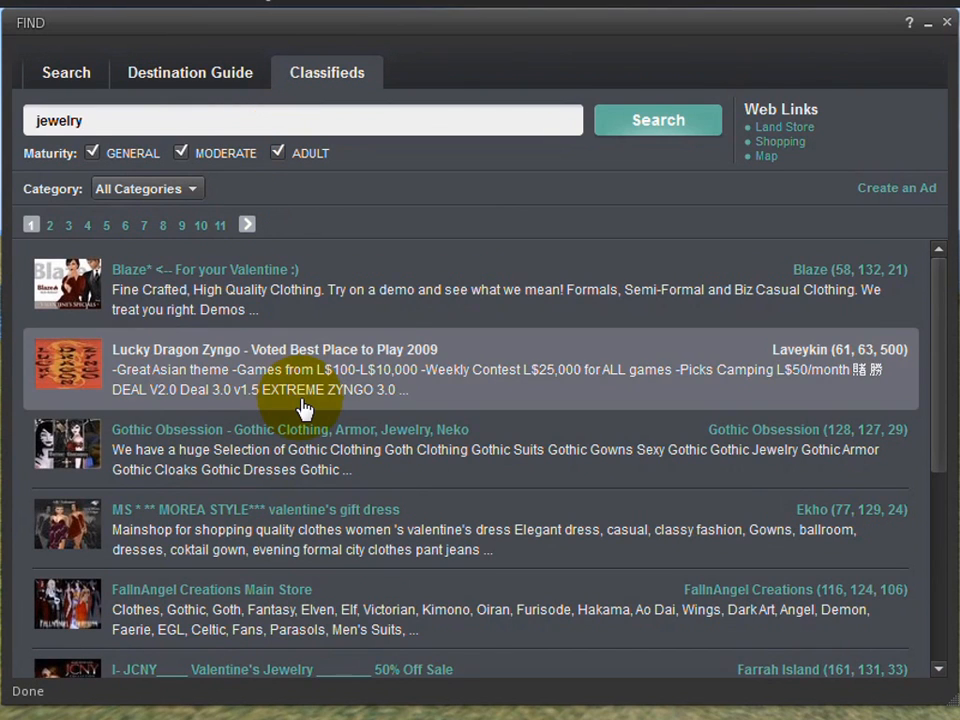
scroll(down, 3)
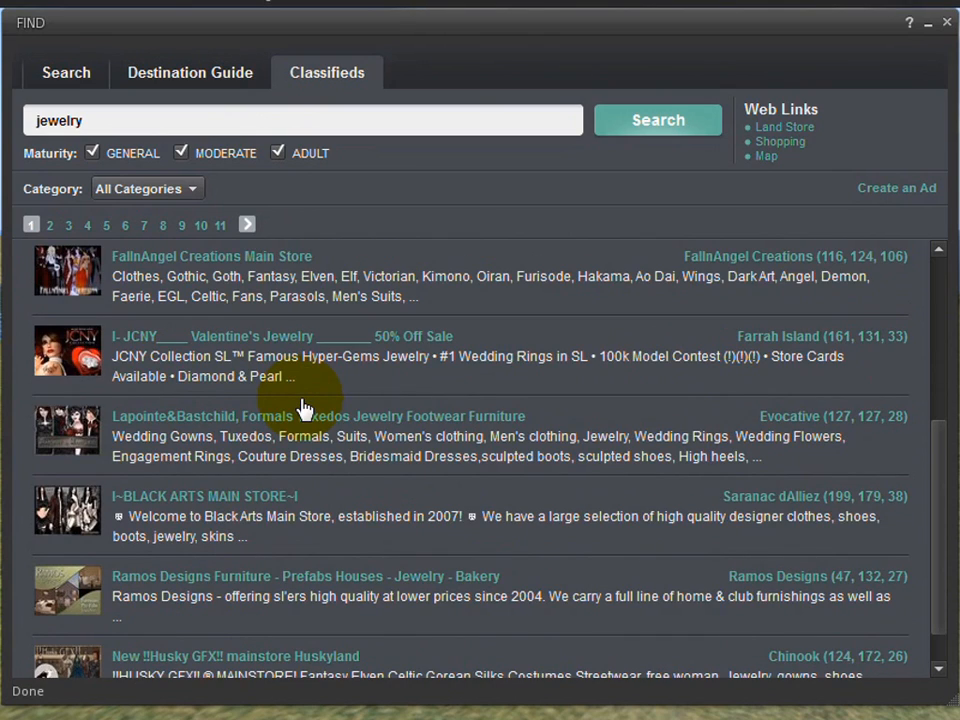
mouse_move(893, 203)
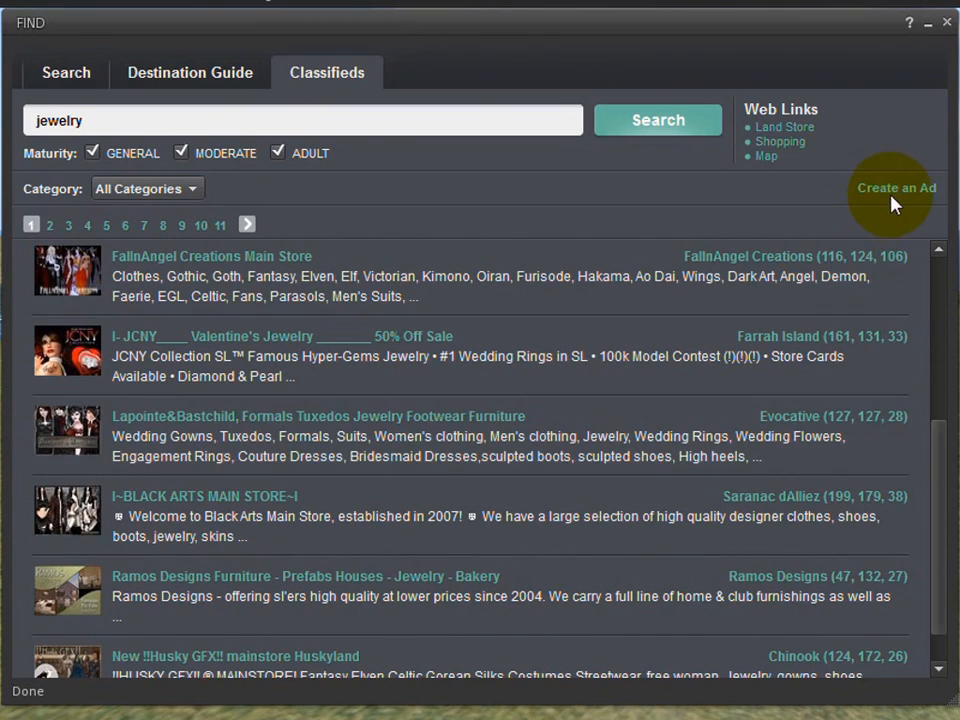
click(896, 187)
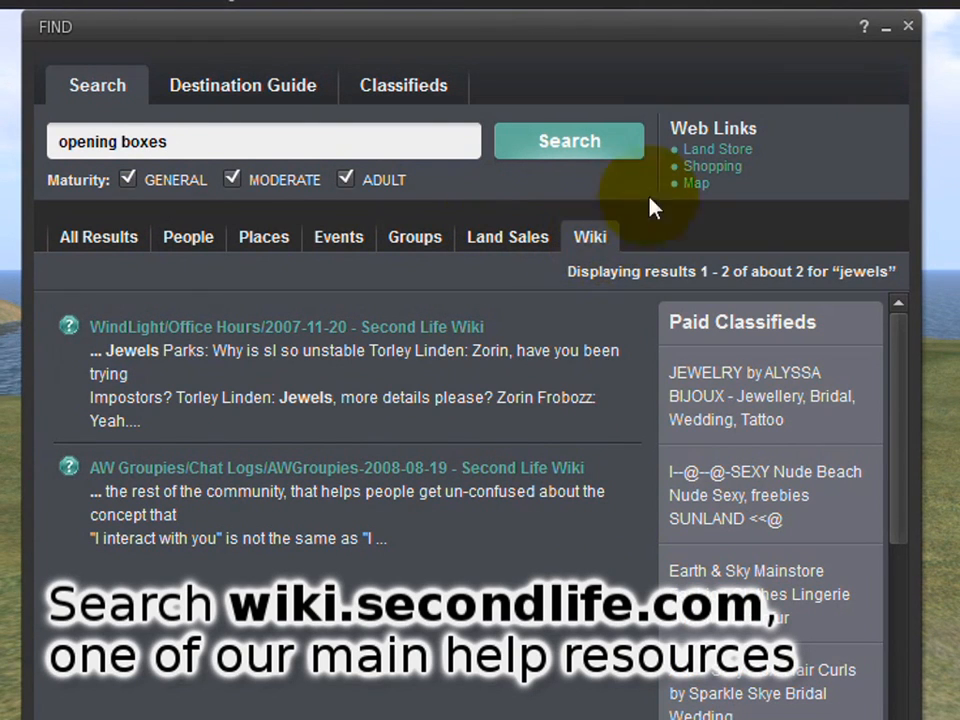
mouse_move(865, 28)
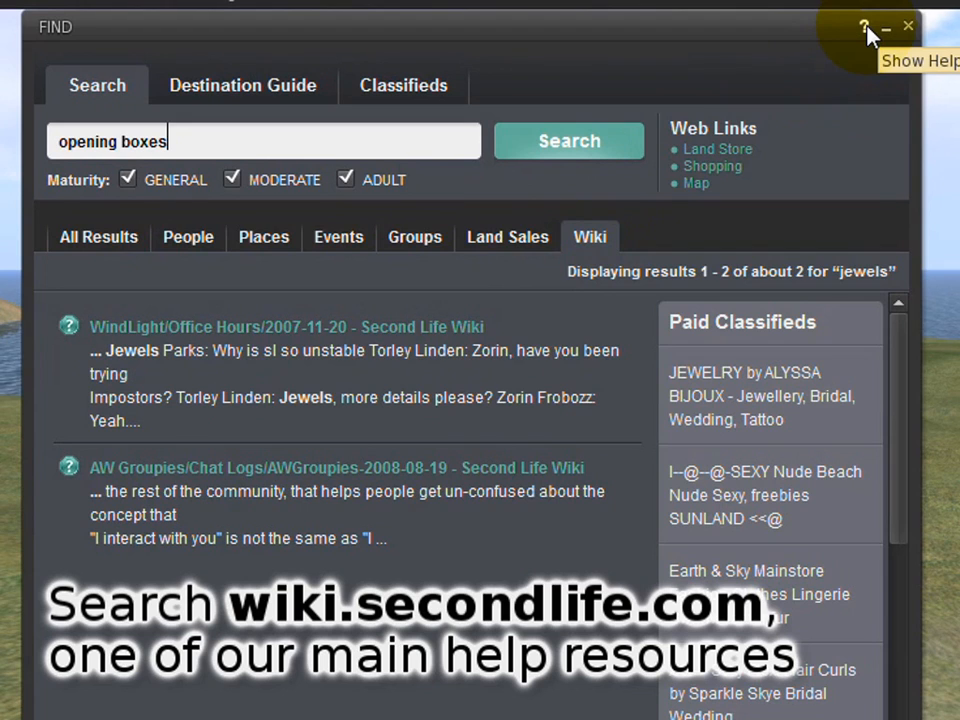
mouse_move(545, 288)
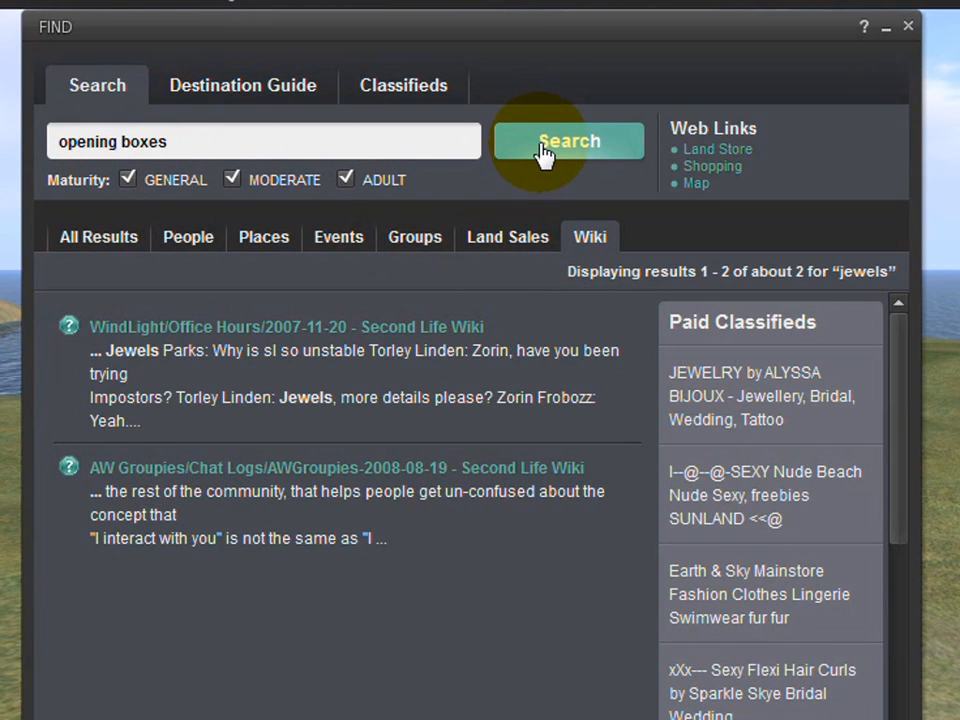
- Run the wiki search for 'opening boxes' and open the 'Opening boxes - Second Life Wiki' result
click(568, 140)
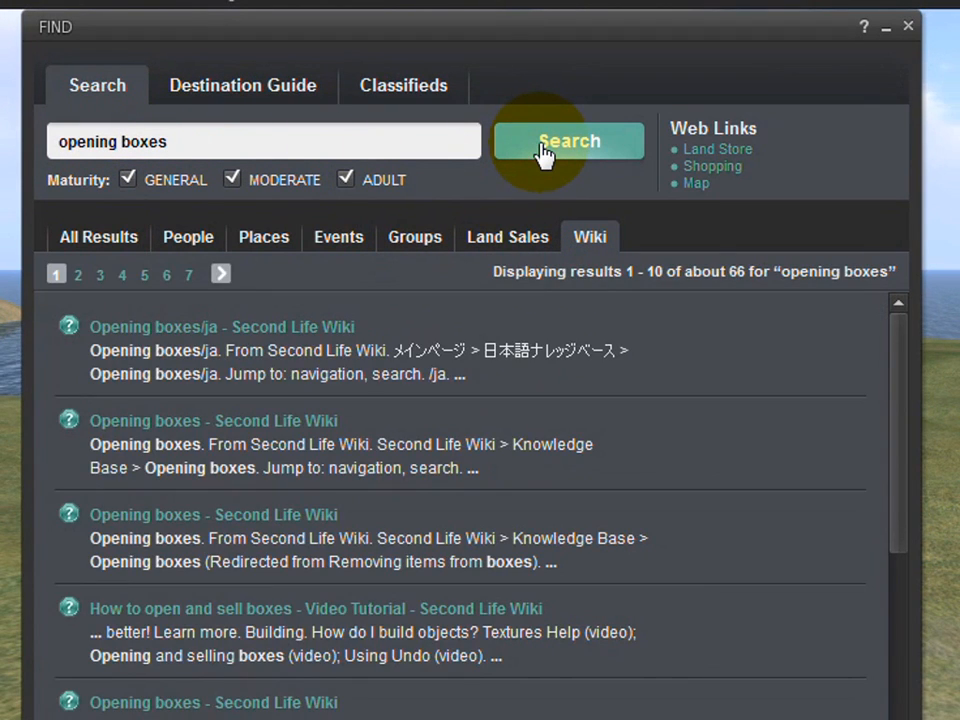
mouse_move(262, 444)
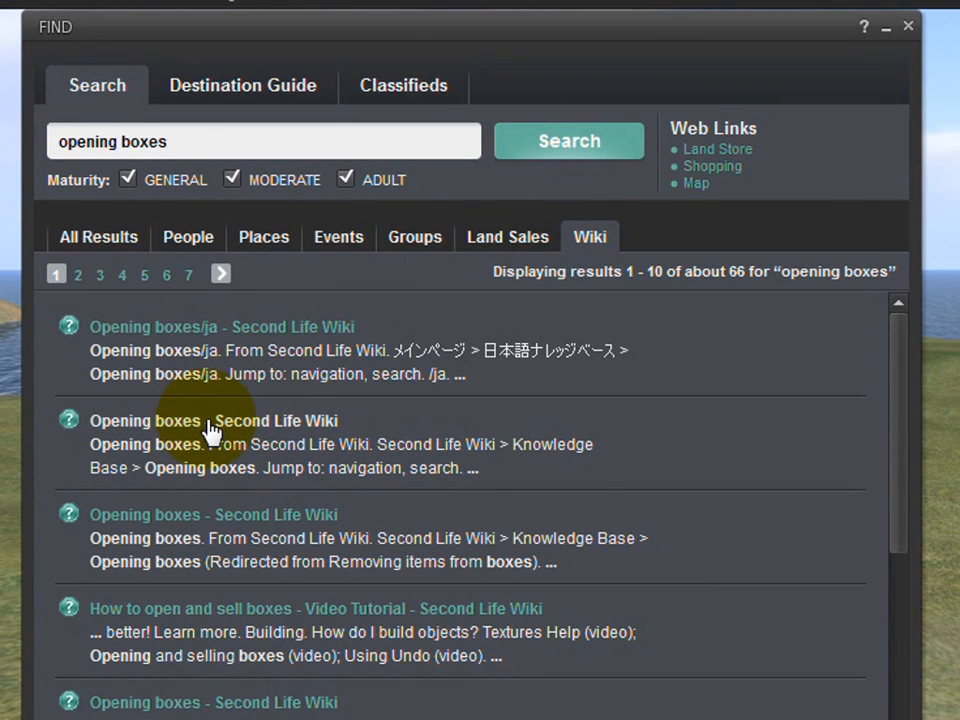
click(213, 420)
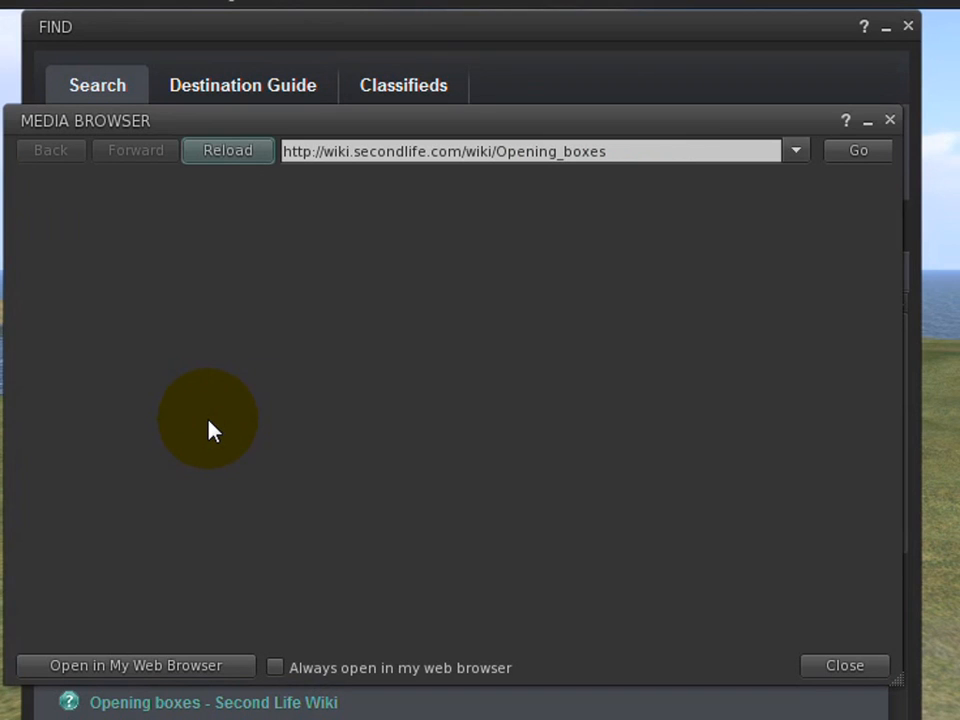
- Scroll the Opening boxes article down to the embedded video tutorial and play it
click(227, 150)
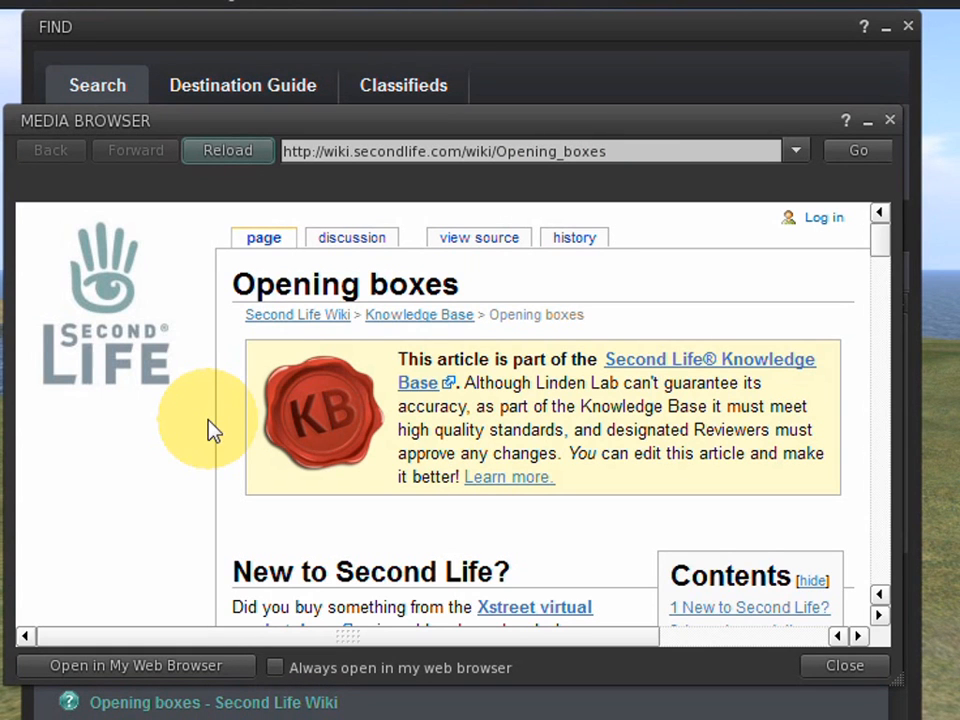
mouse_move(885, 258)
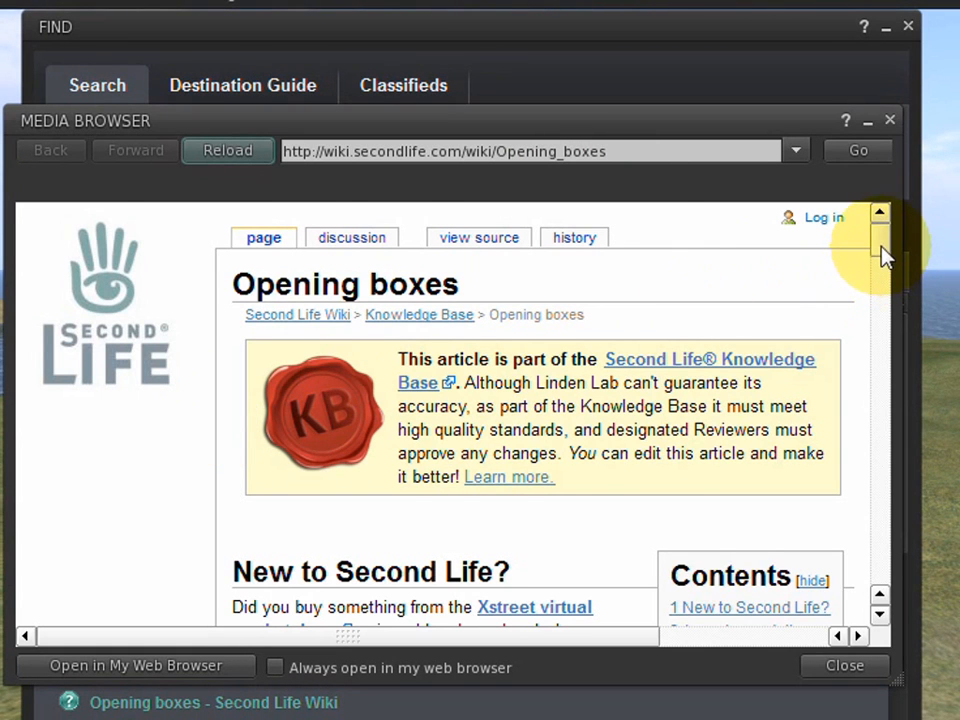
scroll(down, 3)
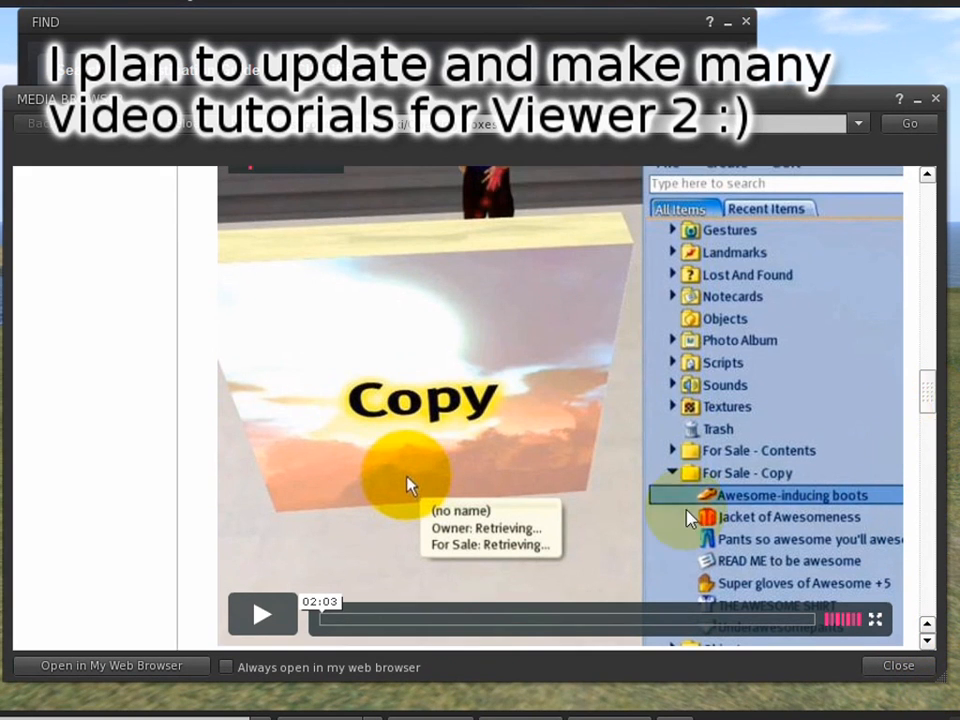
click(263, 613)
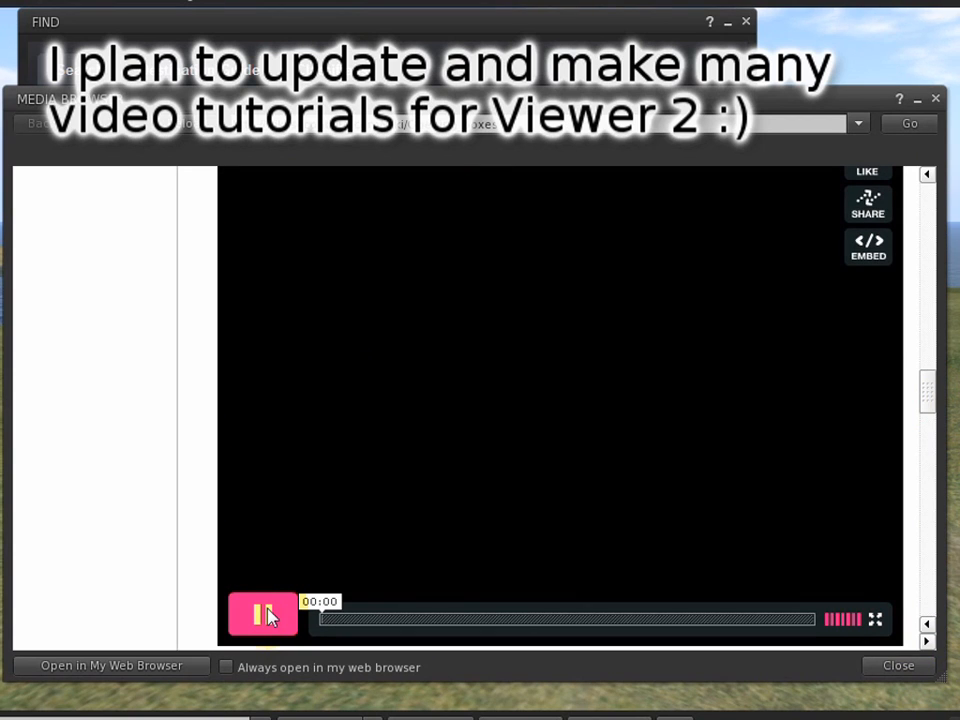